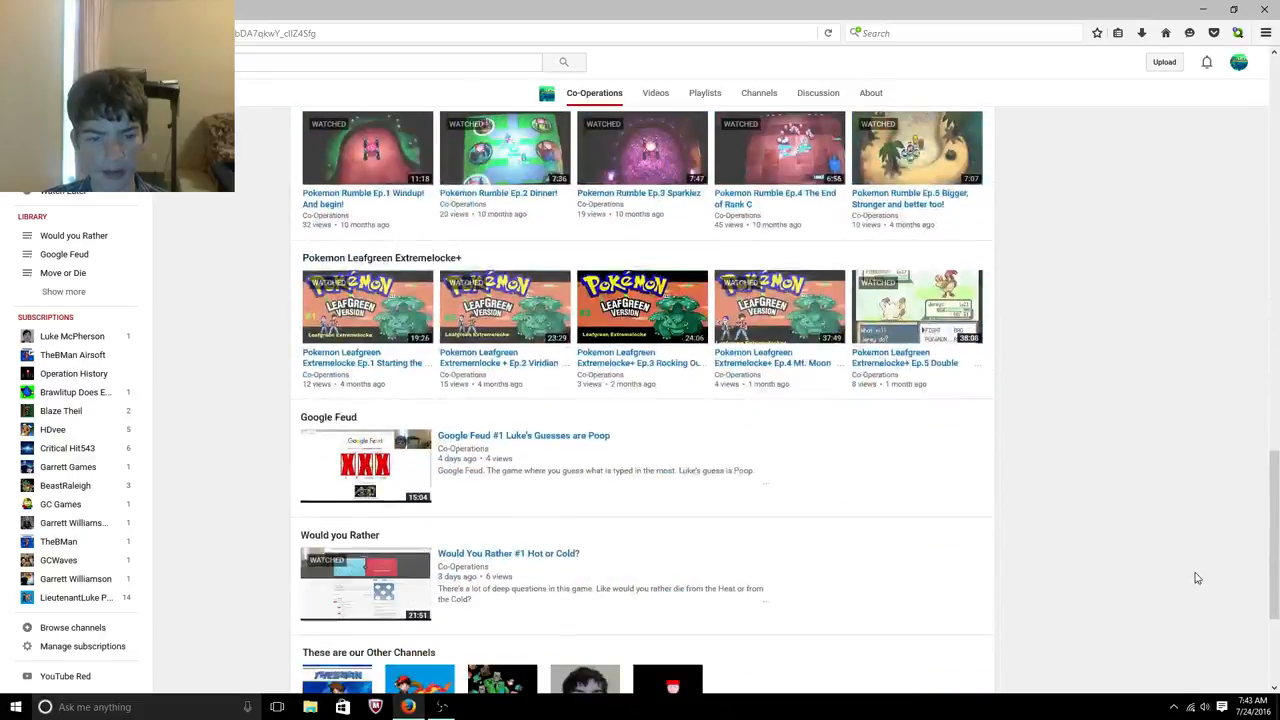
# Page the Uploads shelf forward to older Minecraft Windows 10/PE Realm LIVE episodes
pyautogui.scroll(-3)
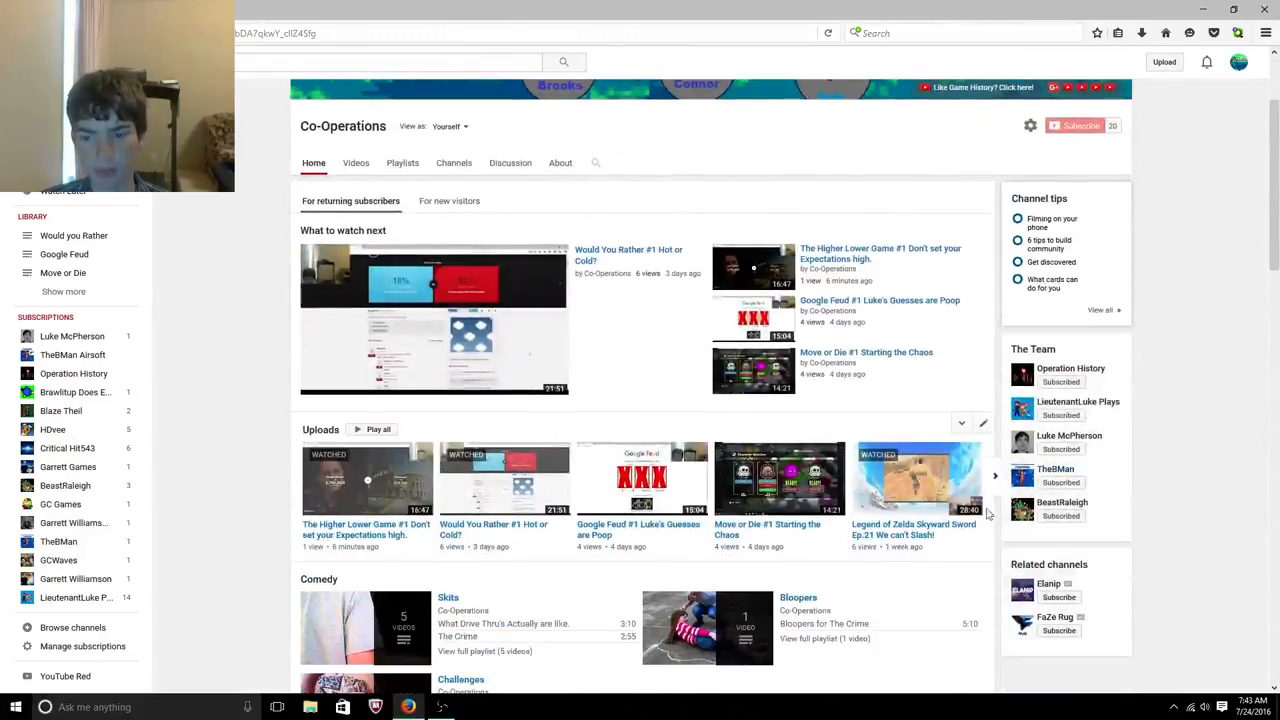
pyautogui.click(995, 475)
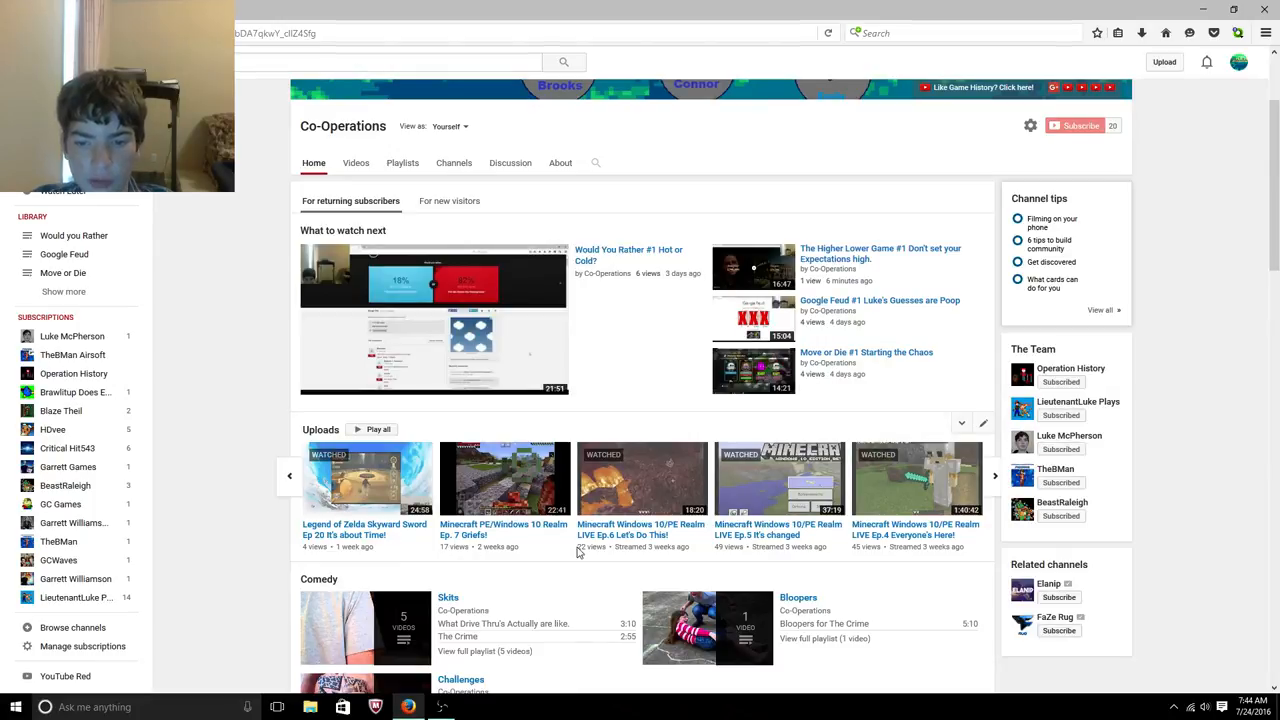
pyautogui.moveTo(710, 571)
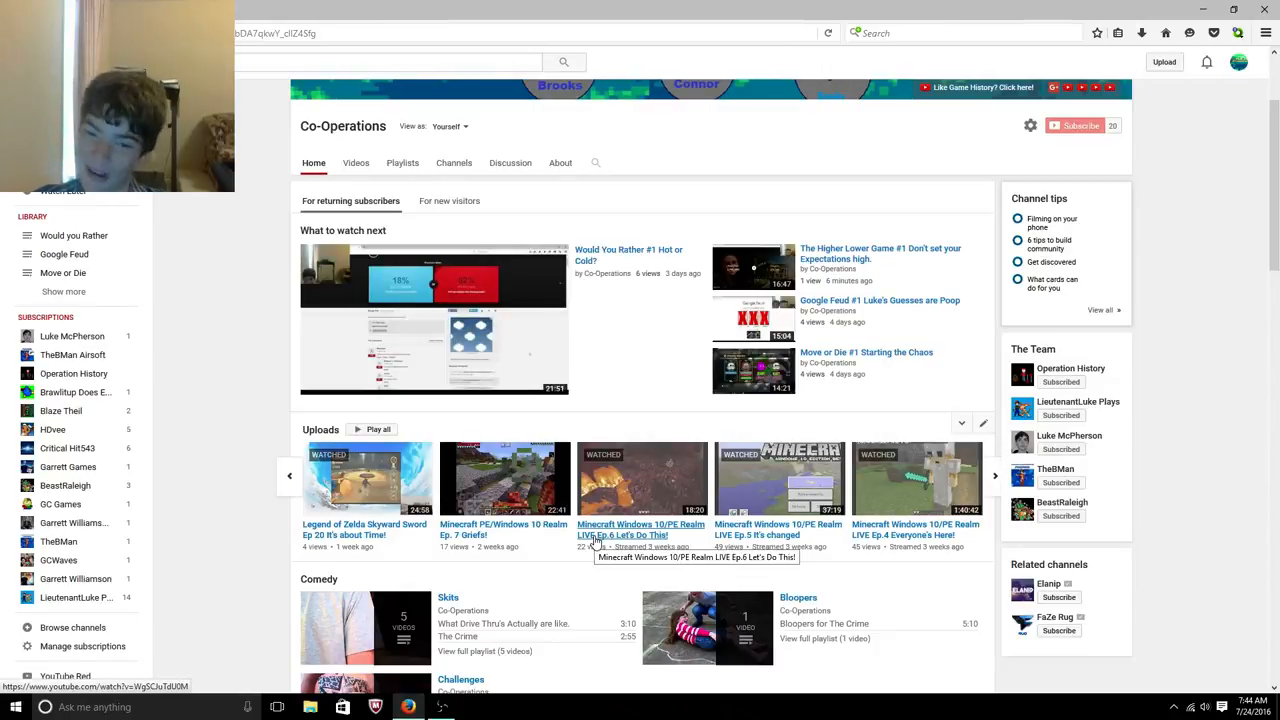
pyautogui.moveTo(510, 538)
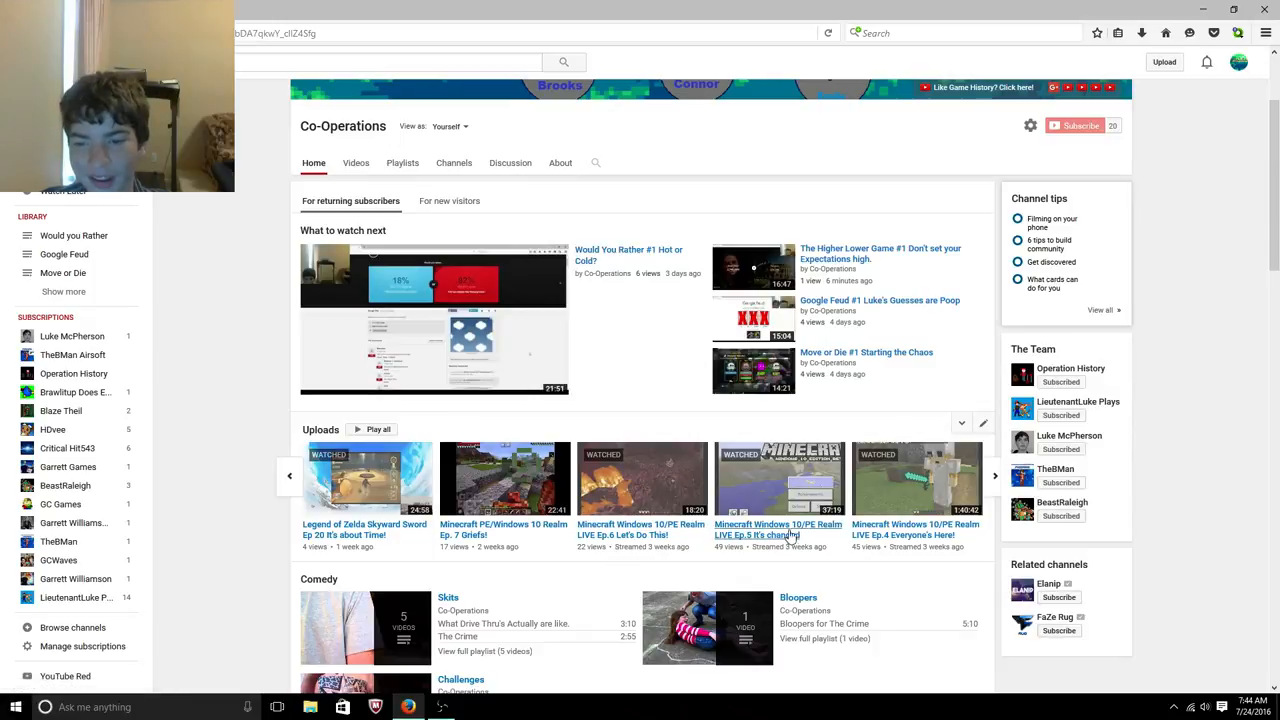
pyautogui.moveTo(975, 505)
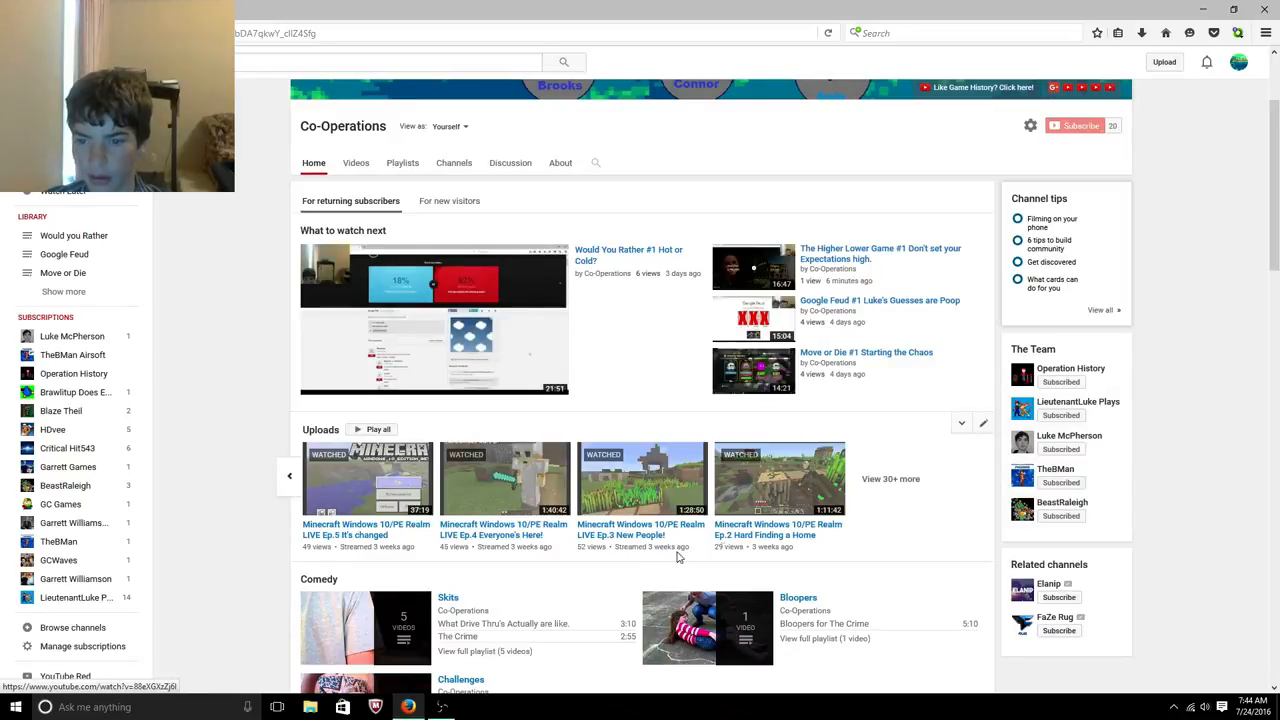
pyautogui.moveTo(770, 521)
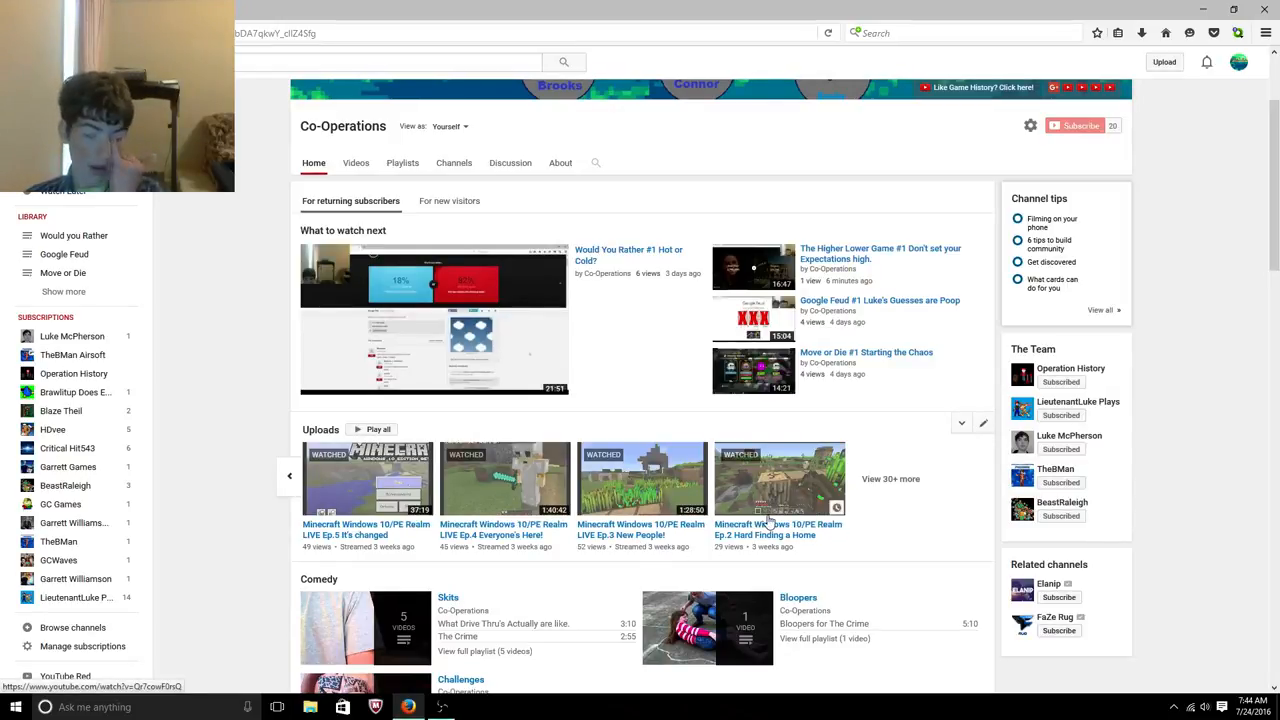
pyautogui.moveTo(888, 560)
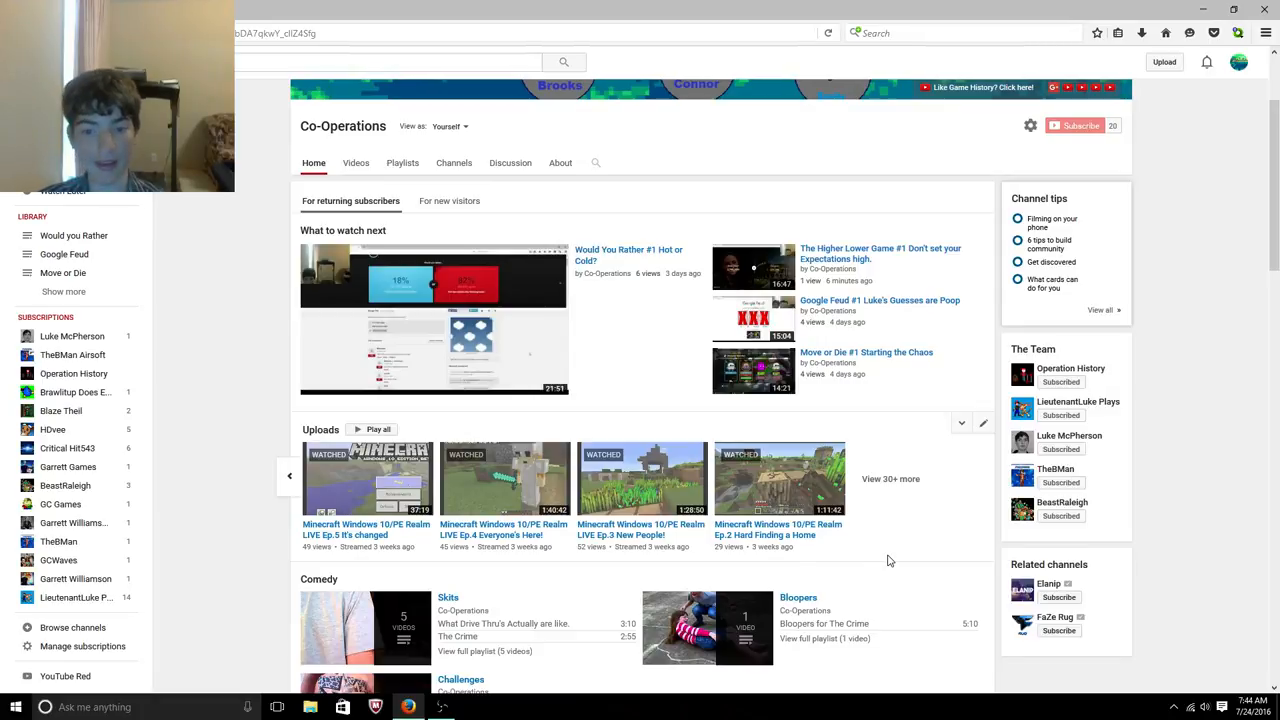
pyautogui.scroll(-3)
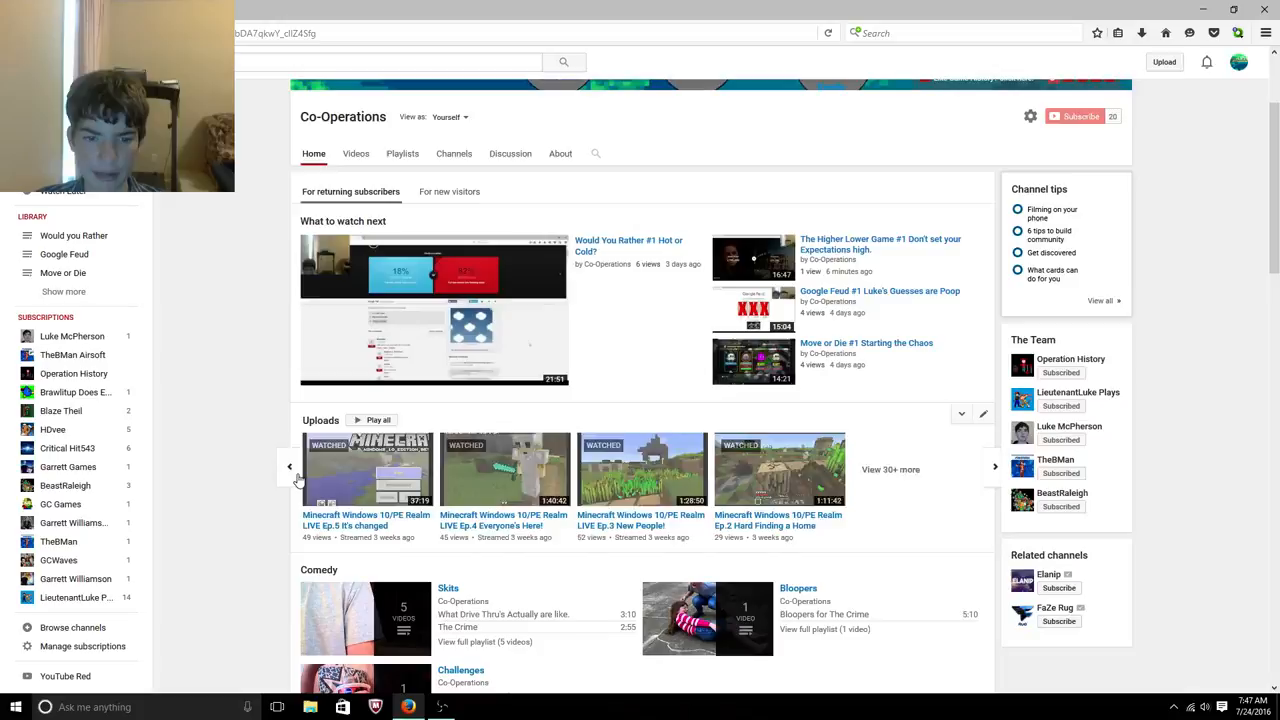
# Return the Uploads shelf to its first page of newest videos
pyautogui.click(994, 466)
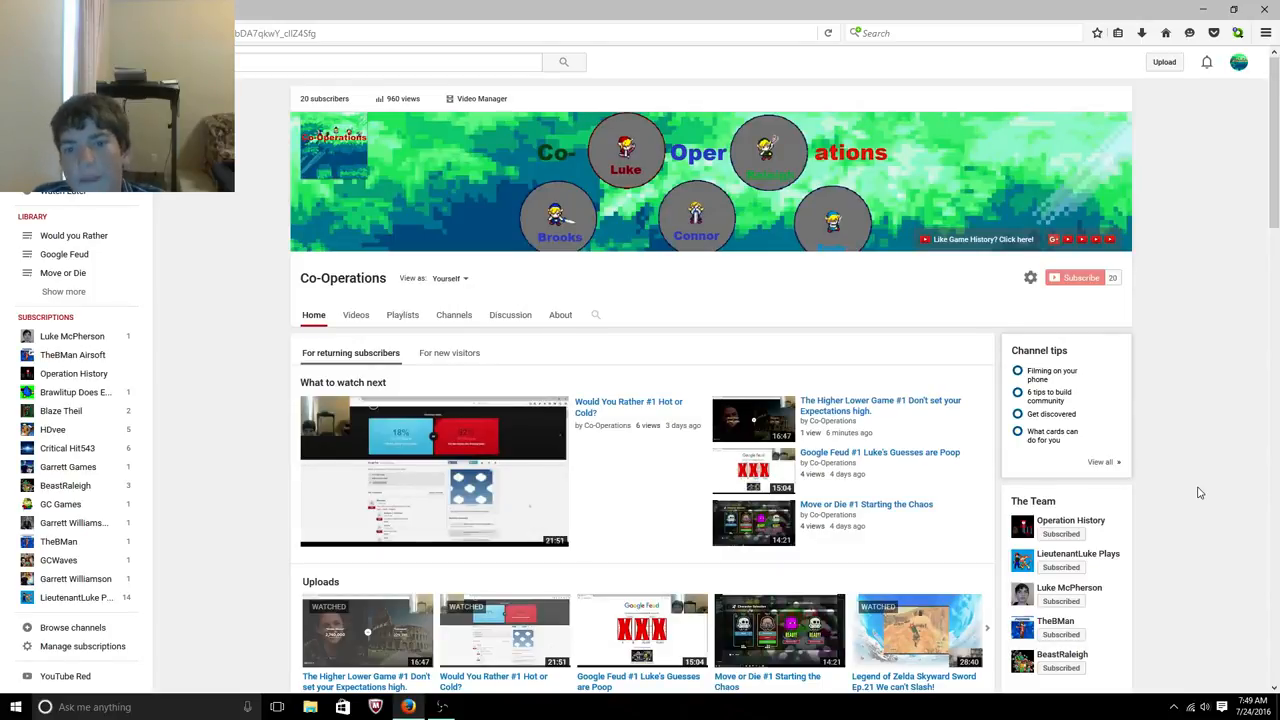
pyautogui.moveTo(1199, 493)
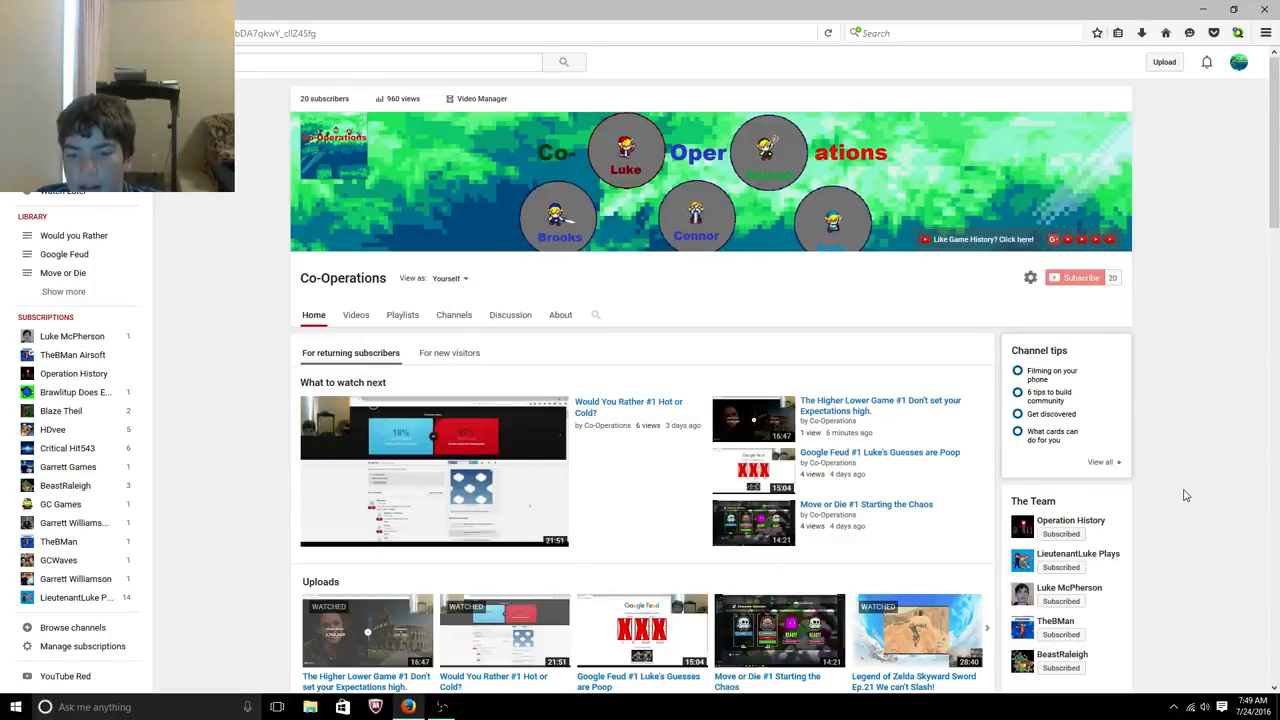